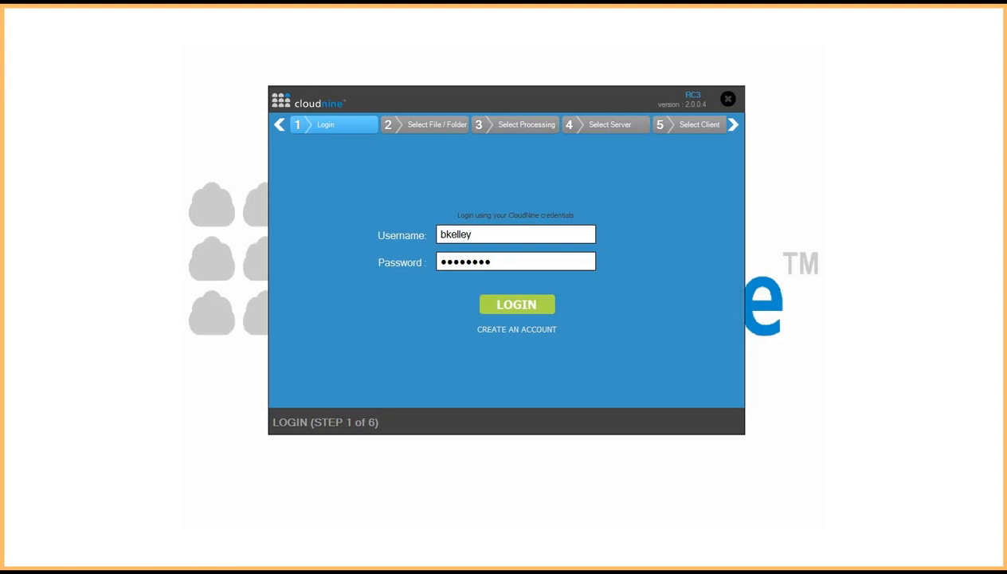
{"action": "mouse_move", "coordinate": [301, 305]}
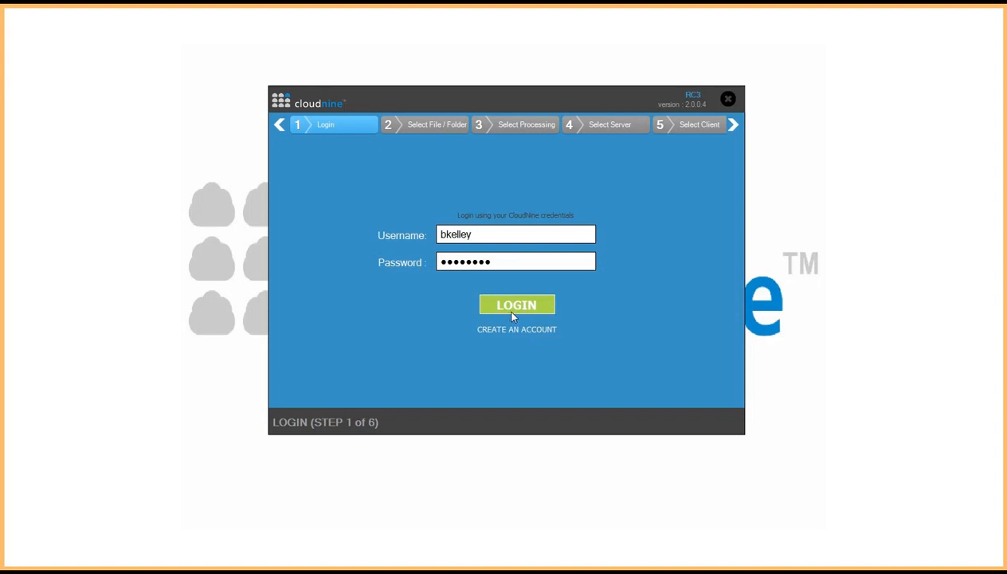
{"action": "mouse_move", "coordinate": [517, 308]}
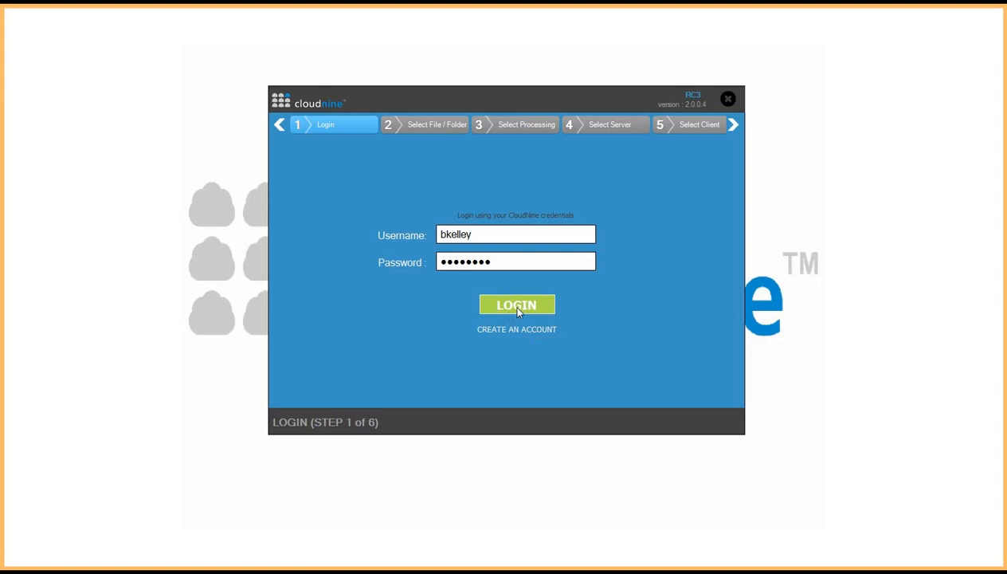
- Log in and choose 'I would like to scan my local drives for files'
{"action": "left_click", "coordinate": [517, 304]}
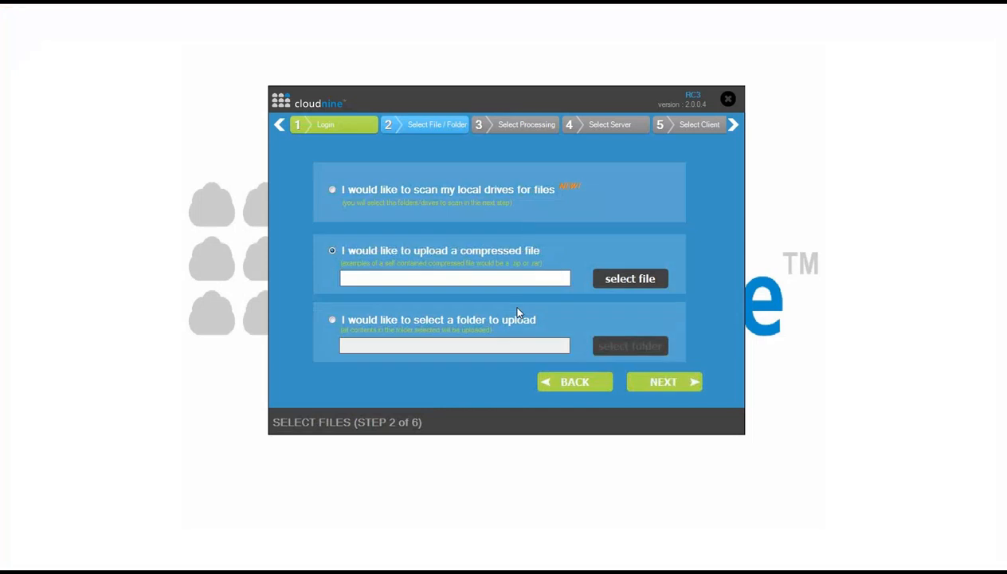
{"action": "mouse_move", "coordinate": [520, 270]}
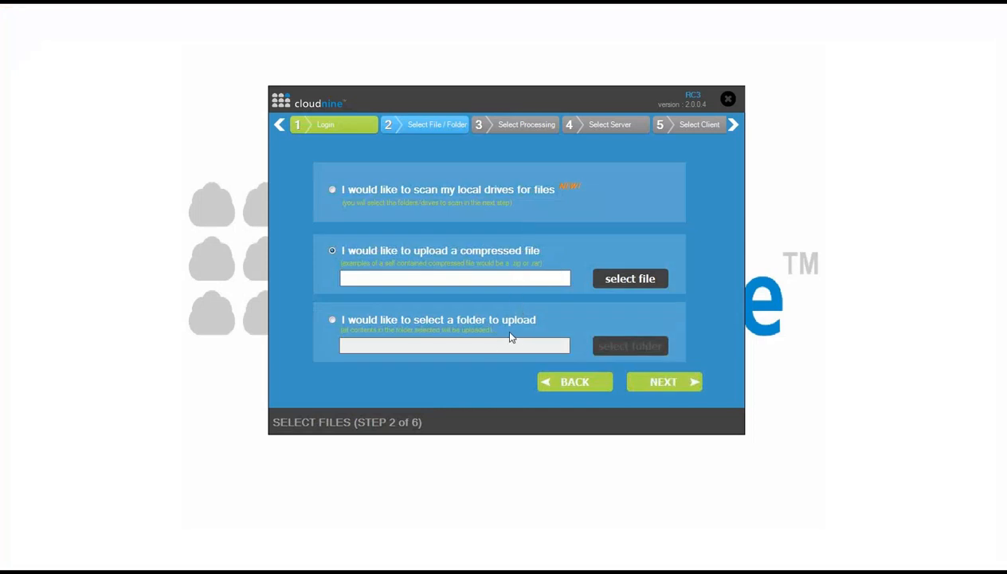
{"action": "mouse_move", "coordinate": [416, 197]}
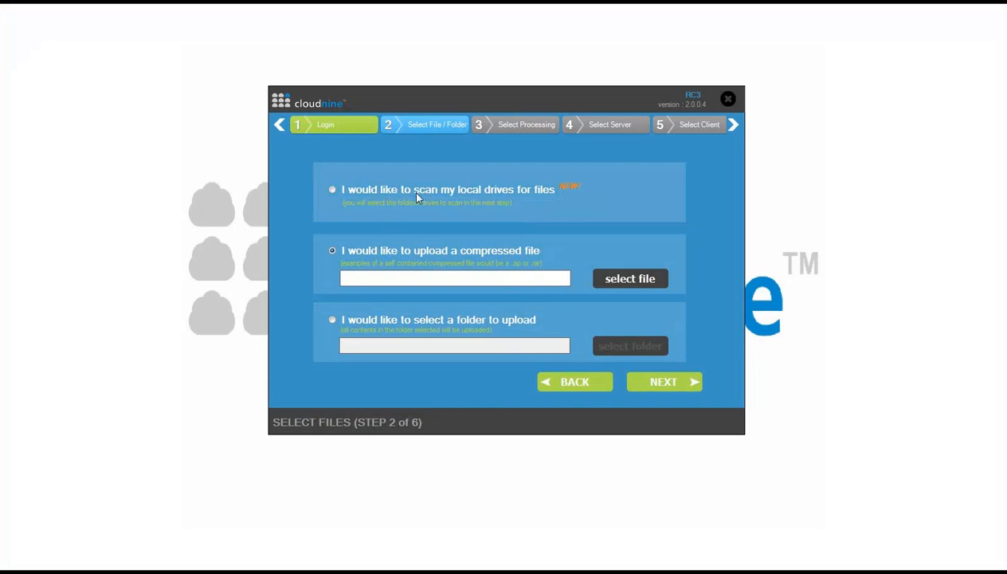
{"action": "left_click", "coordinate": [333, 189]}
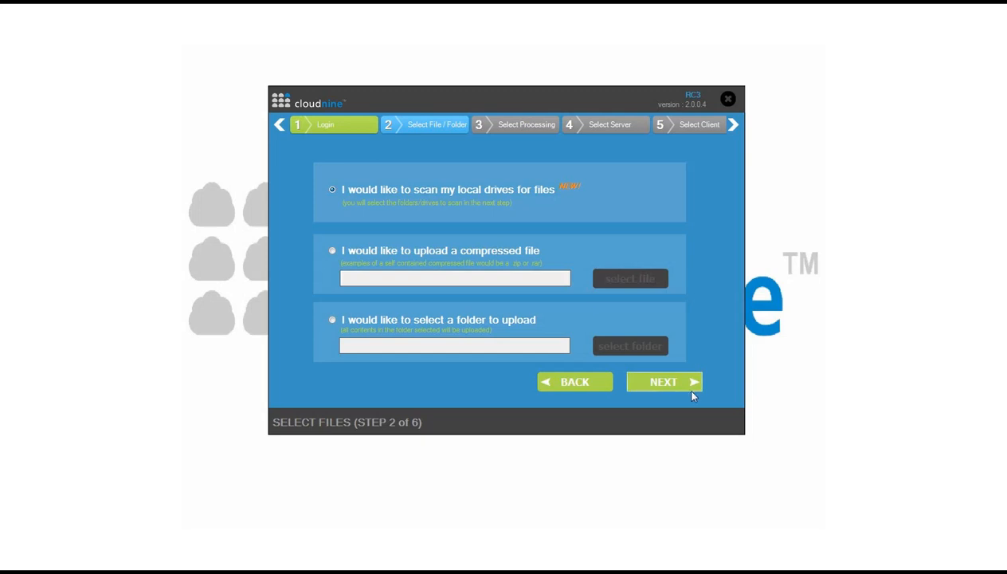
- Choose Scan Specific Folders and add the user's My Documents folder to the scan list
{"action": "left_click", "coordinate": [663, 380]}
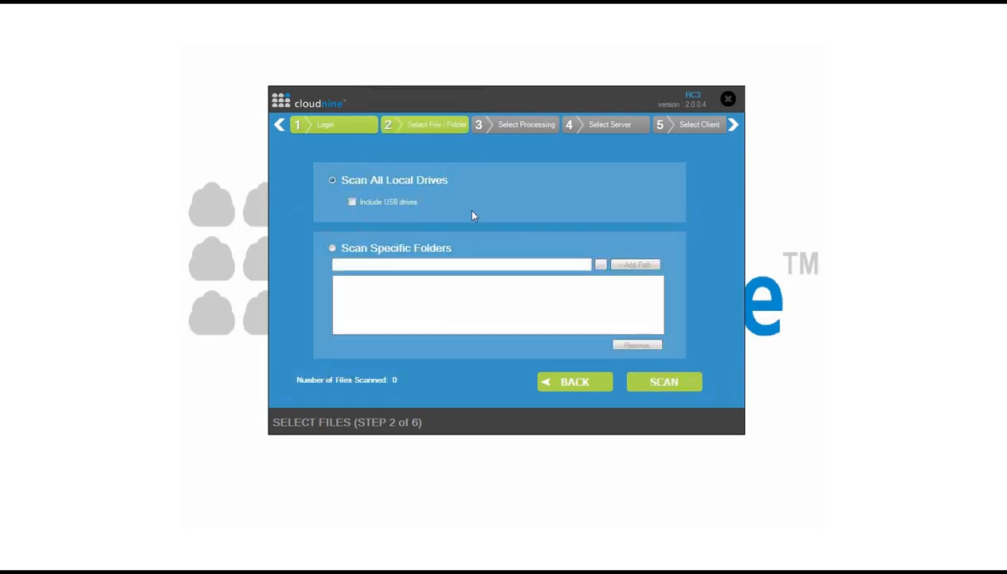
{"action": "mouse_move", "coordinate": [382, 208]}
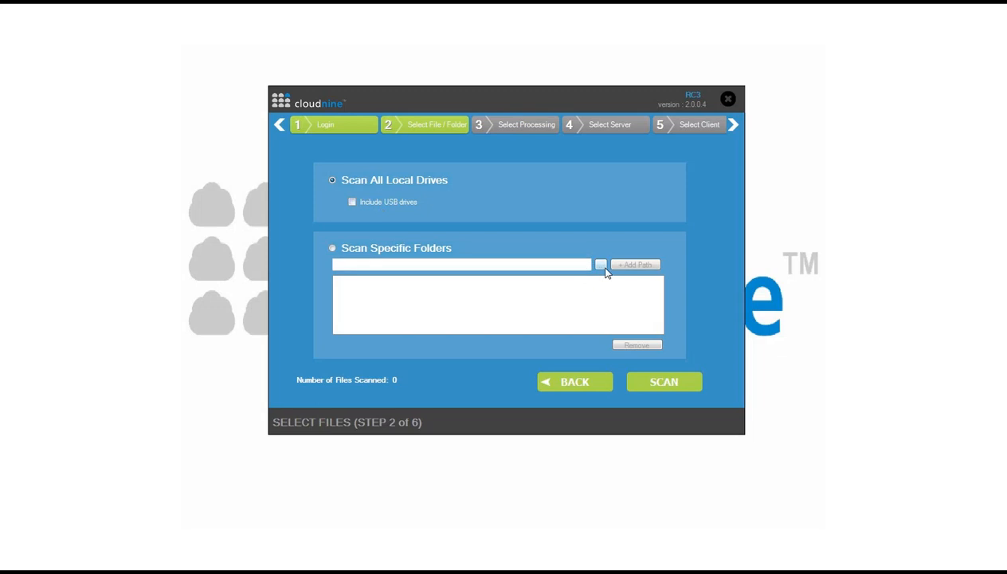
{"action": "left_click", "coordinate": [600, 264]}
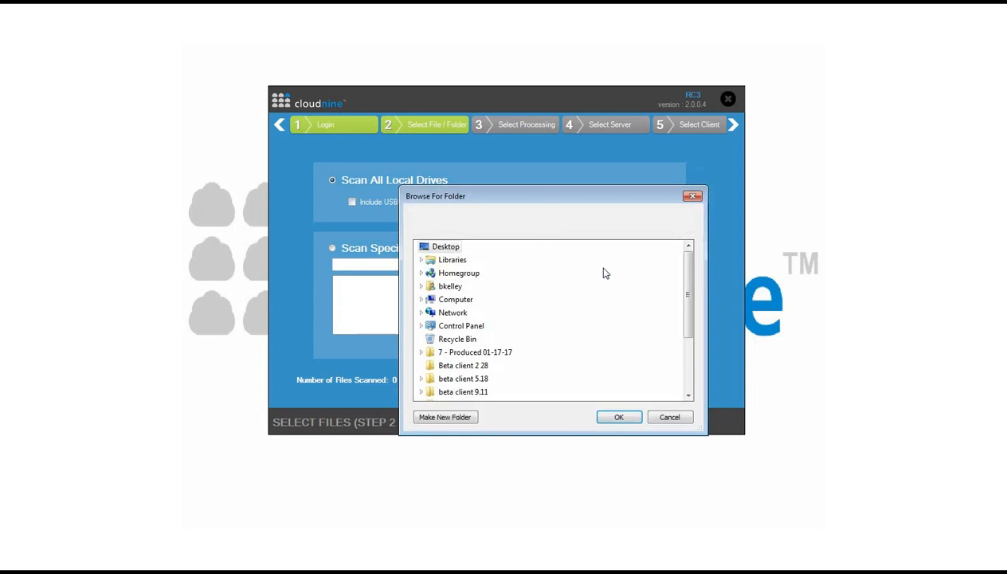
{"action": "mouse_move", "coordinate": [430, 299]}
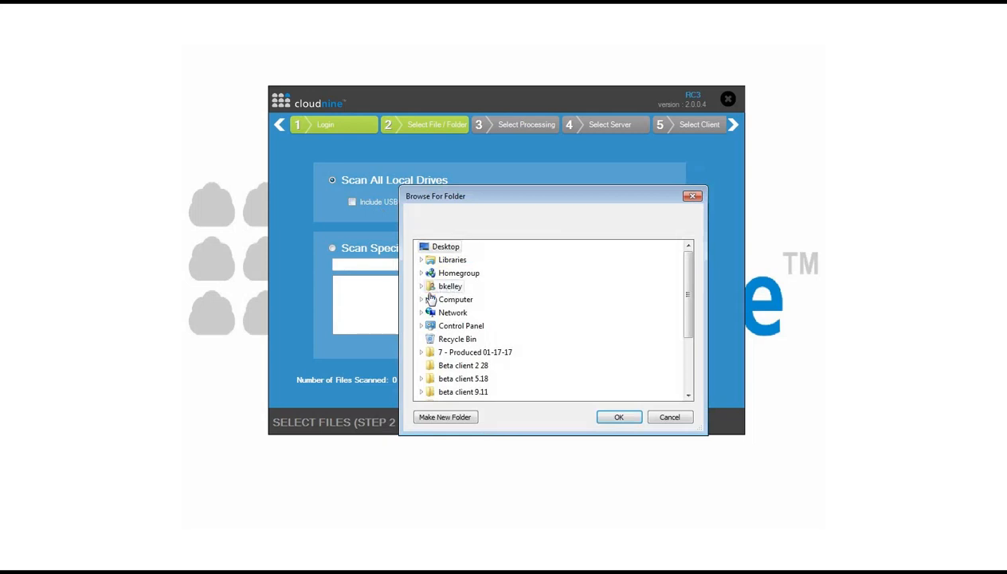
{"action": "left_click", "coordinate": [420, 286]}
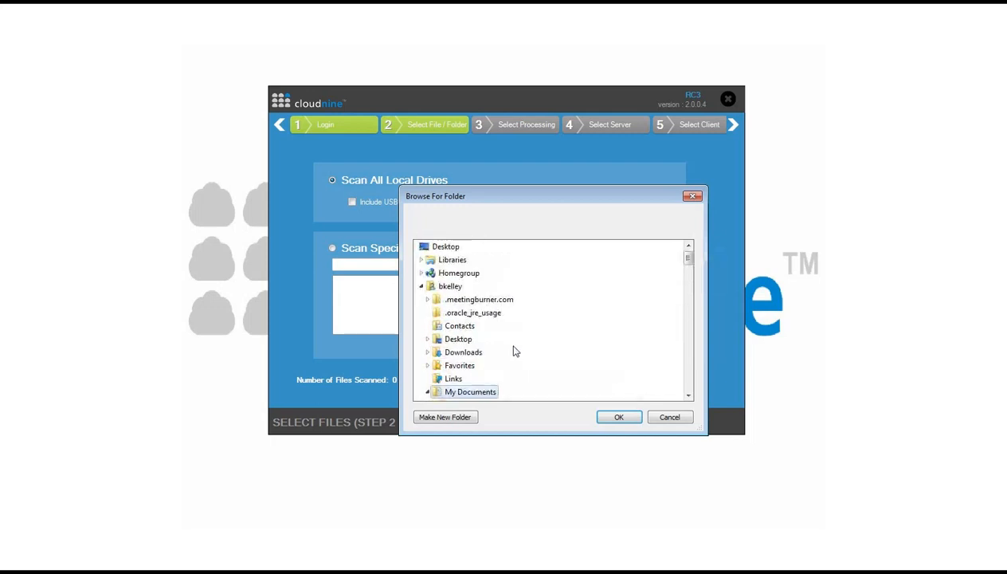
{"action": "mouse_move", "coordinate": [652, 266]}
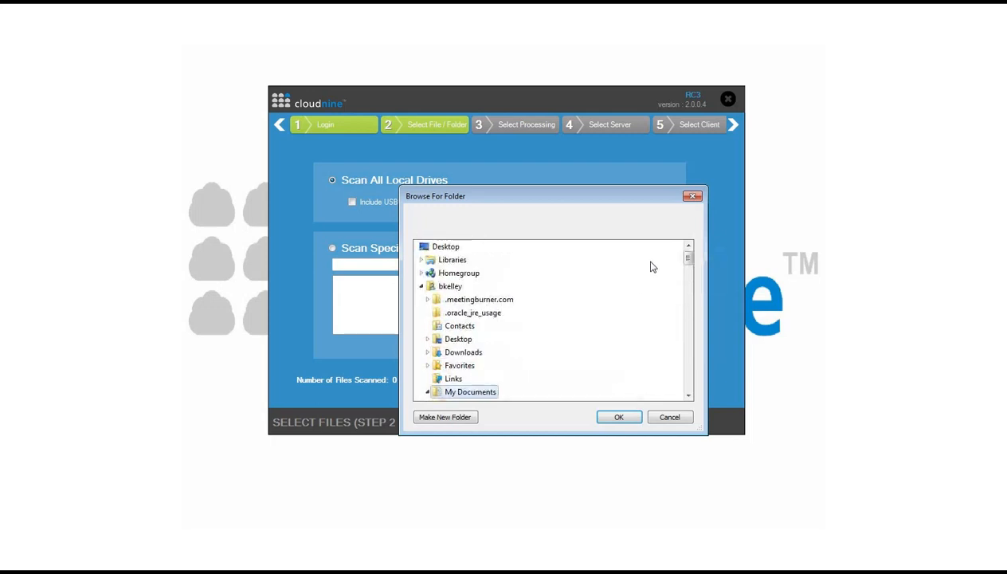
{"action": "mouse_move", "coordinate": [655, 309]}
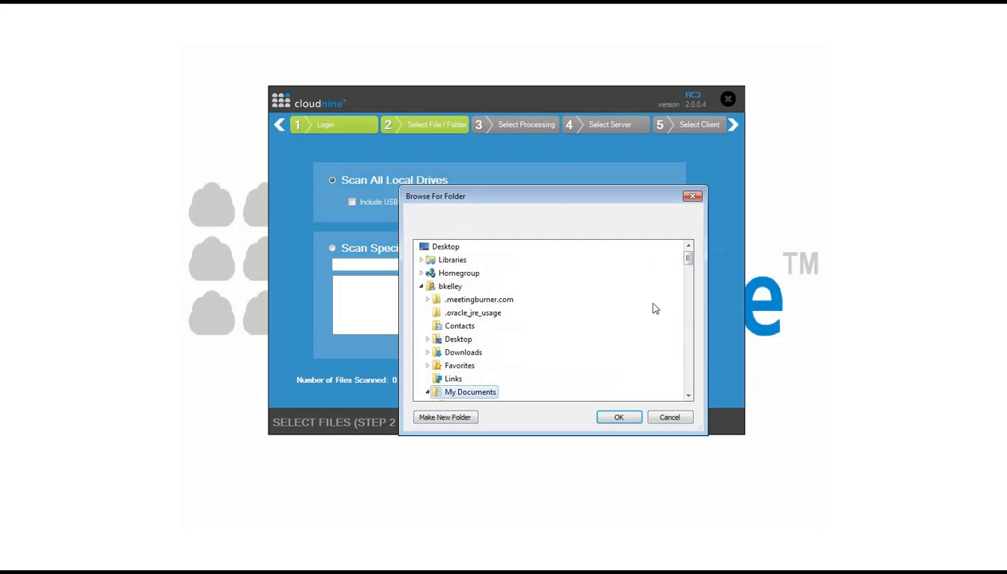
{"action": "left_click", "coordinate": [618, 416]}
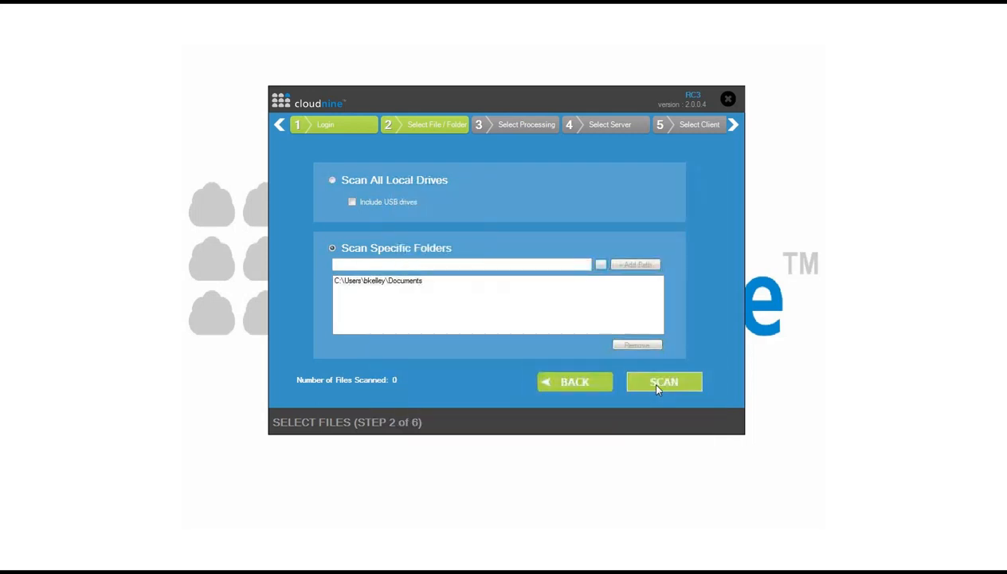
- Run the scan and select all 11 file type categories (11,783 files, 42.87 GB)
{"action": "left_click", "coordinate": [664, 381]}
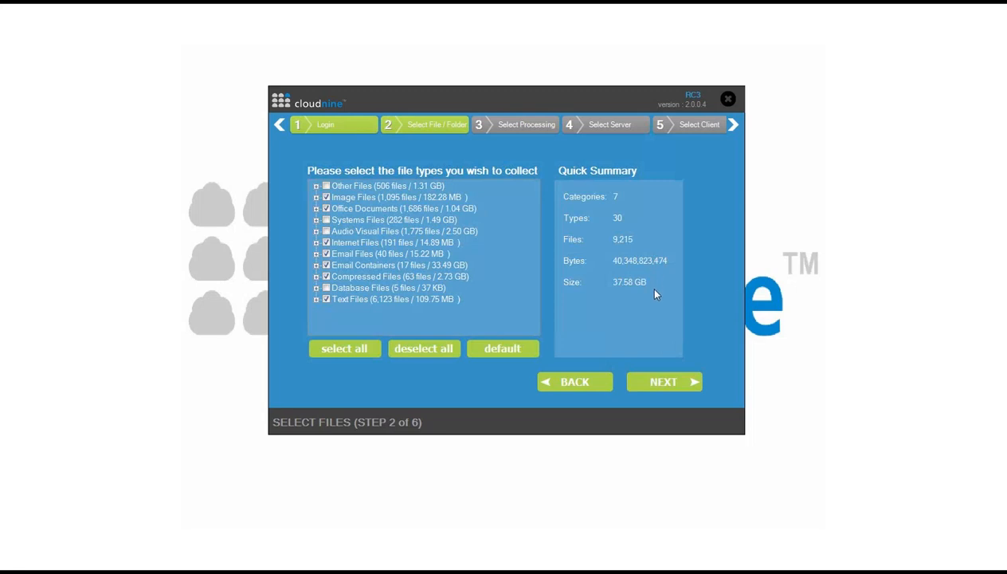
{"action": "mouse_move", "coordinate": [602, 296]}
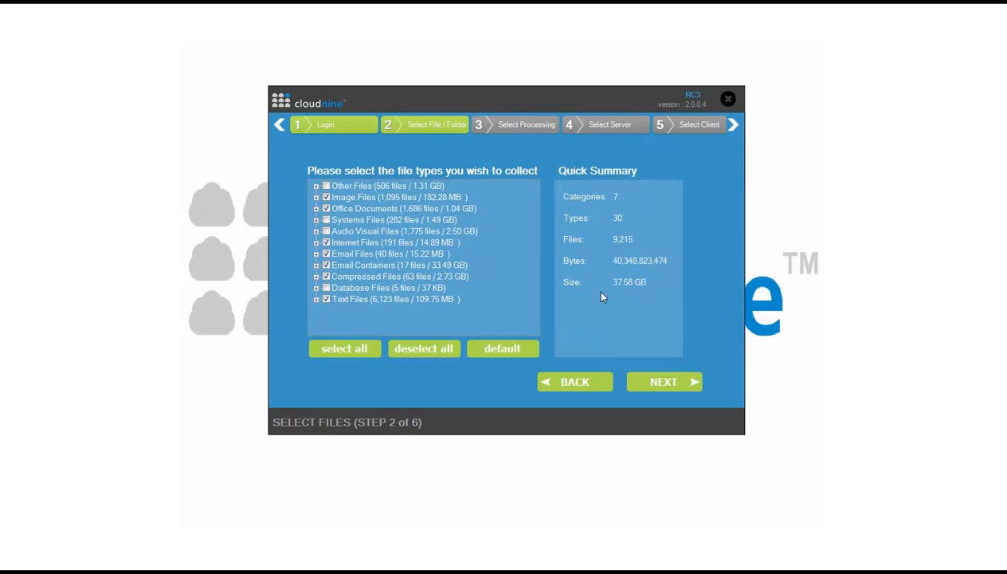
{"action": "mouse_move", "coordinate": [406, 299]}
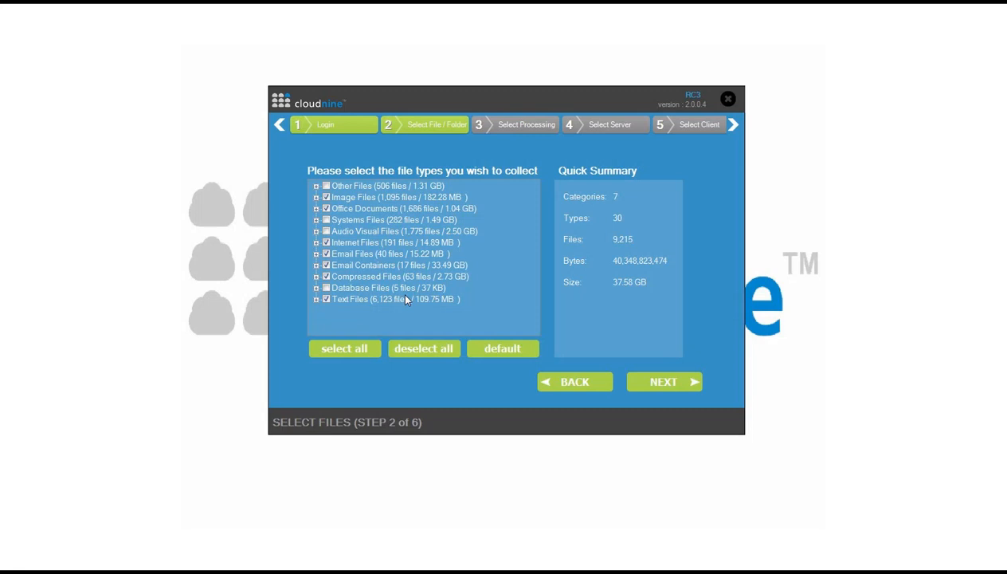
{"action": "mouse_move", "coordinate": [325, 287]}
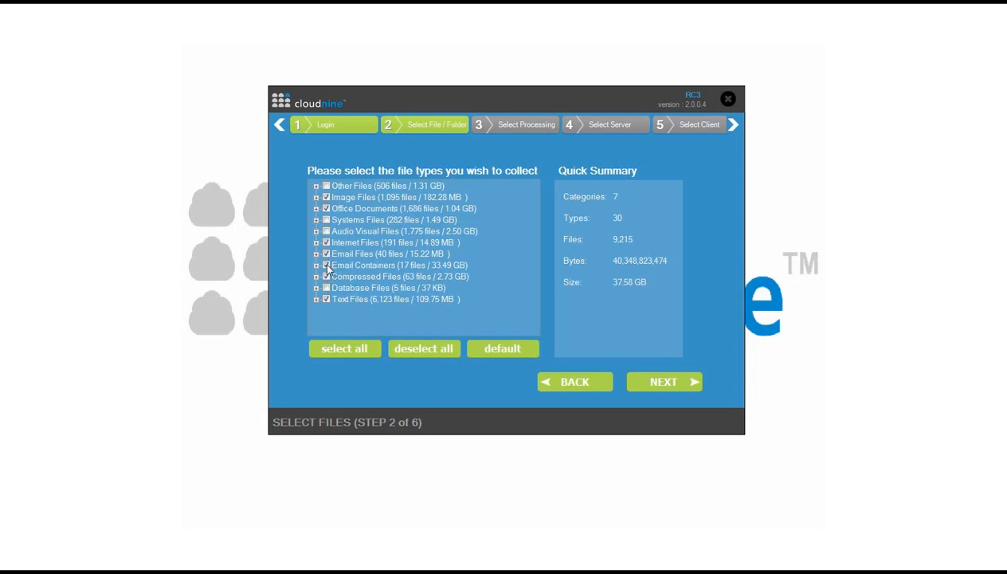
{"action": "left_click", "coordinate": [326, 265]}
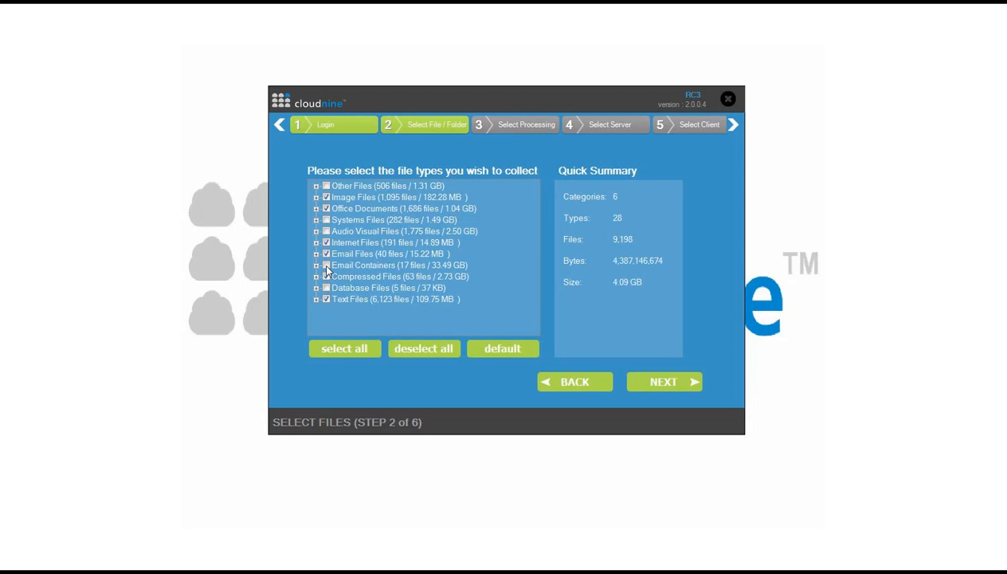
{"action": "left_click", "coordinate": [326, 220]}
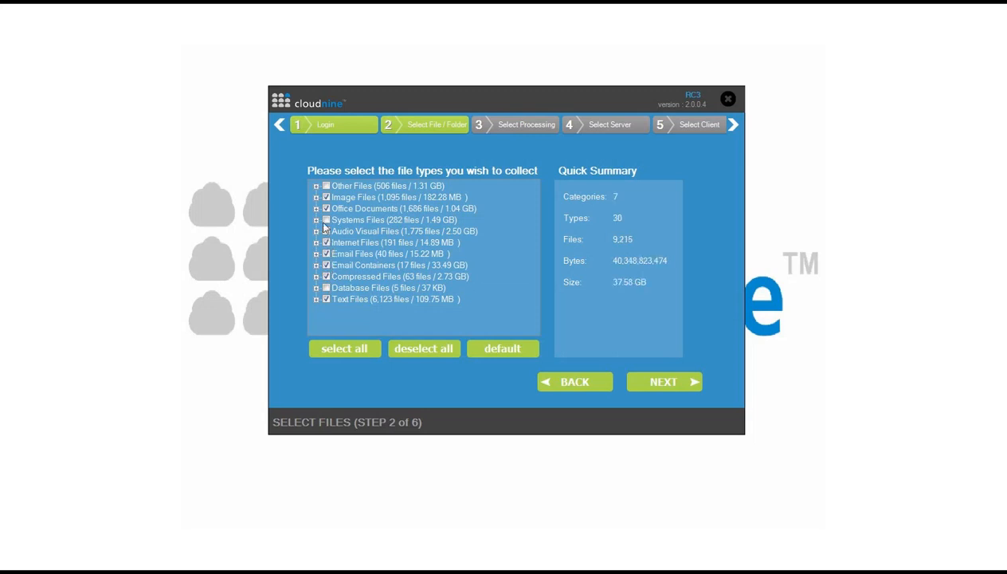
{"action": "left_click", "coordinate": [316, 197]}
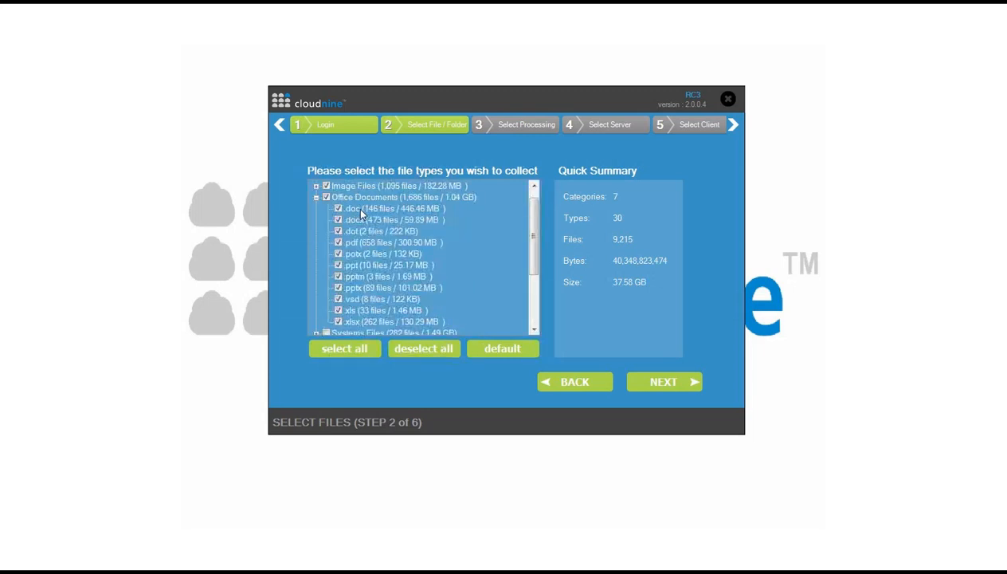
{"action": "mouse_move", "coordinate": [371, 217]}
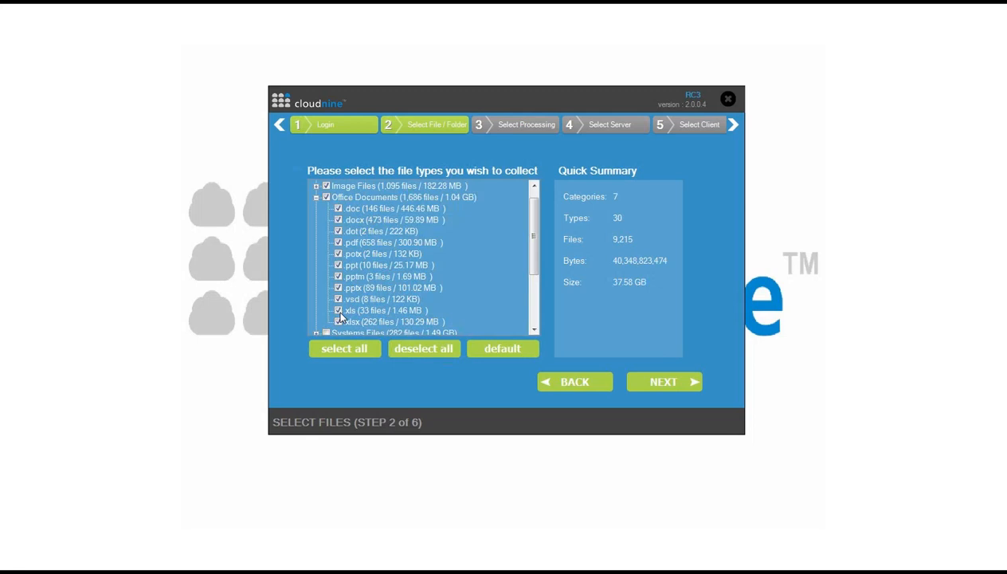
{"action": "left_click", "coordinate": [338, 310]}
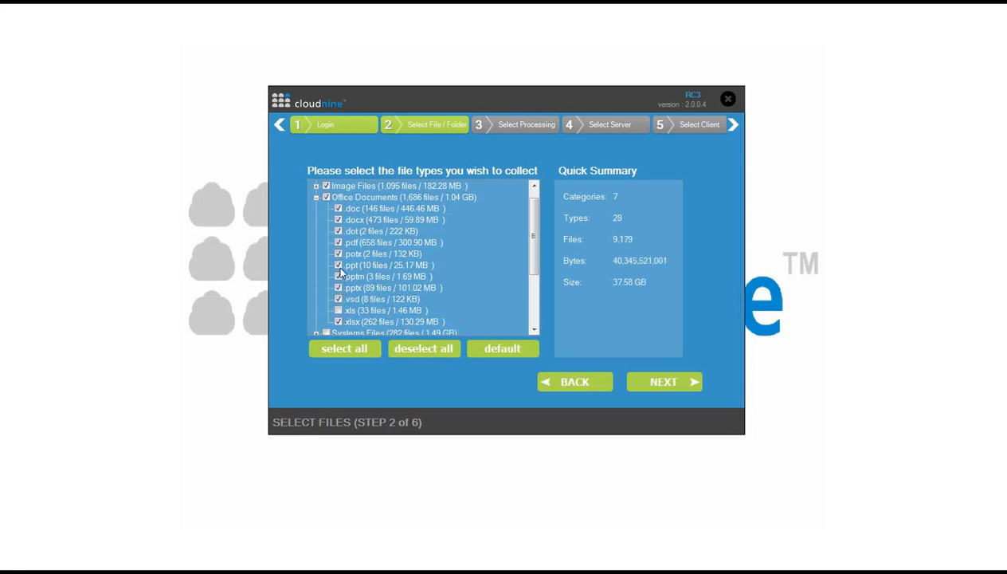
{"action": "left_click", "coordinate": [337, 265]}
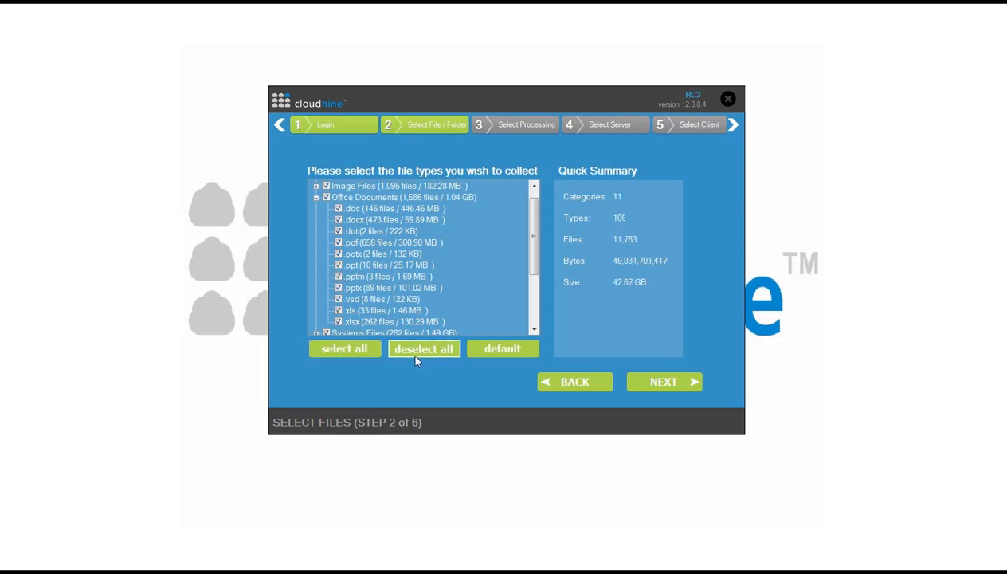
- Deselect all, keep only Email Files (40 files, 15.22 MB), and continue to step 3
{"action": "left_click", "coordinate": [423, 348]}
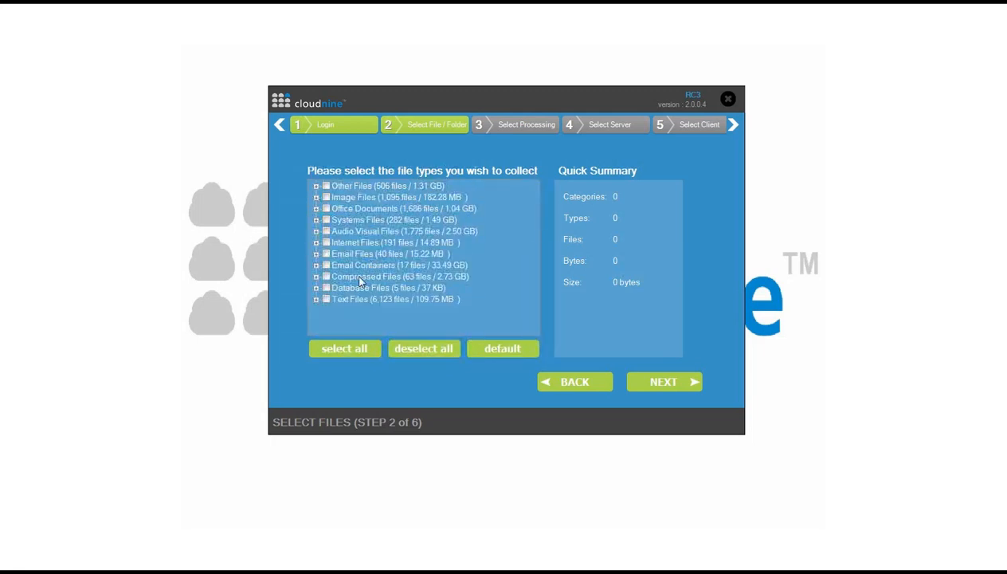
{"action": "left_click", "coordinate": [325, 254]}
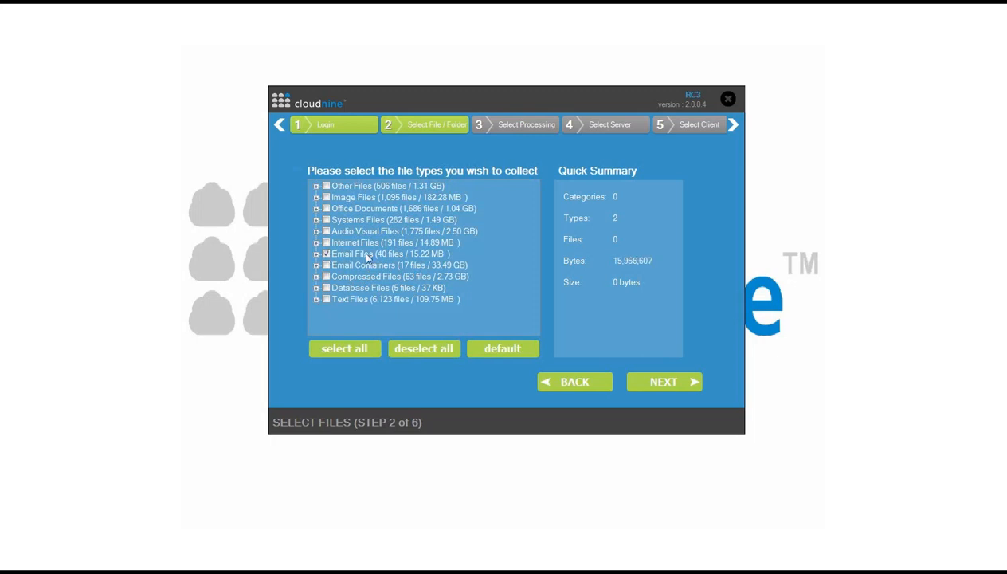
{"action": "left_click", "coordinate": [325, 253]}
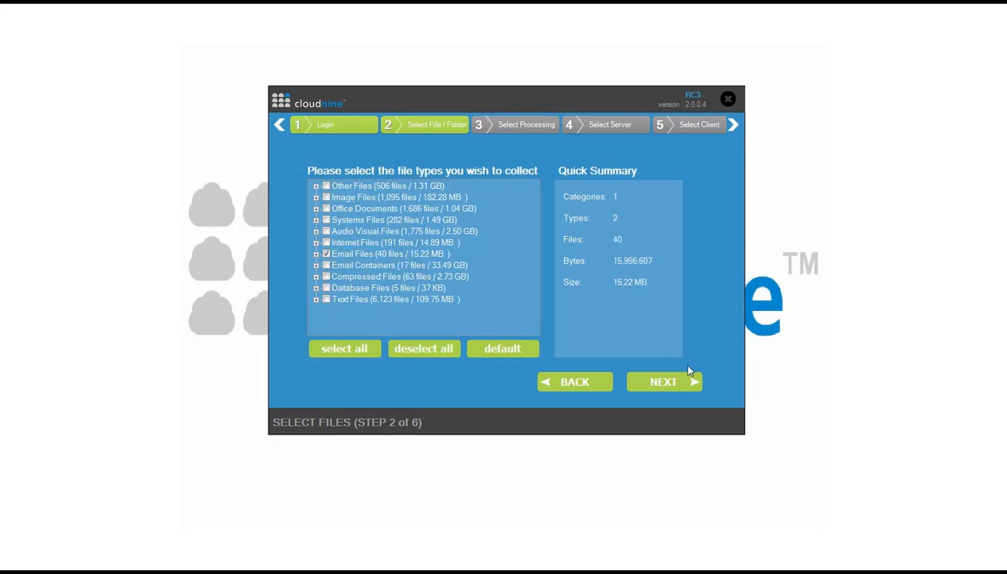
{"action": "left_click", "coordinate": [663, 381]}
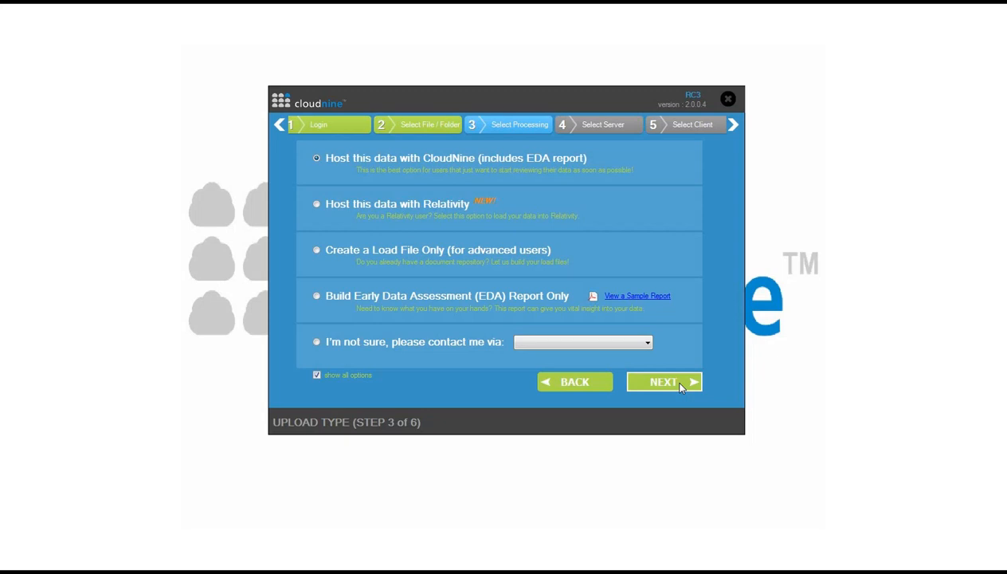
{"action": "mouse_move", "coordinate": [364, 174]}
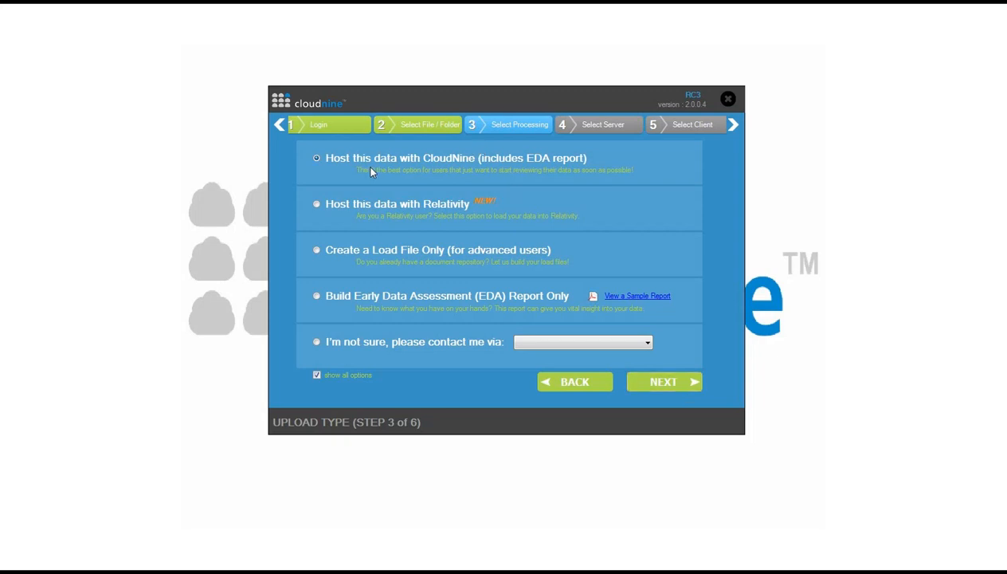
{"action": "mouse_move", "coordinate": [480, 169]}
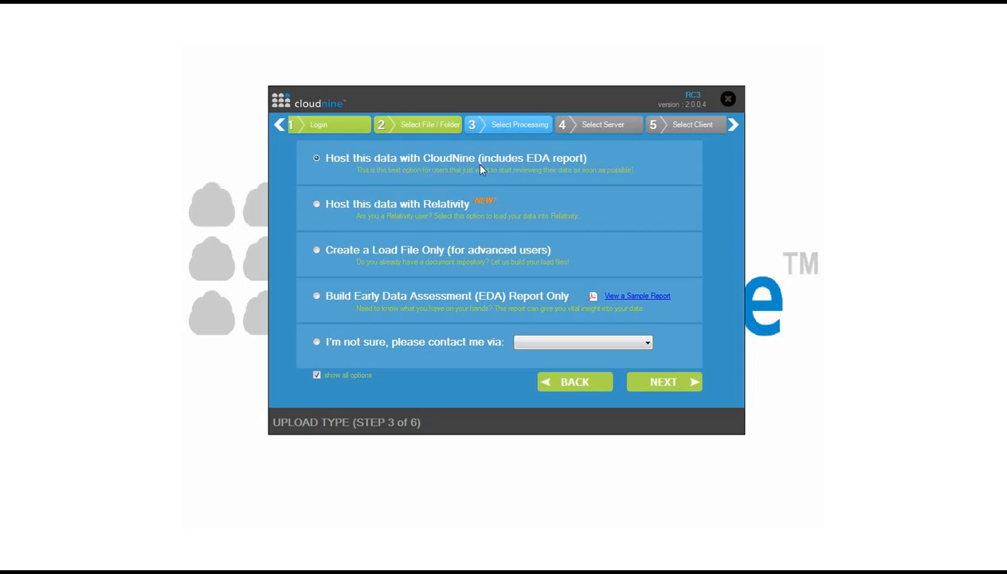
- Pick 'Host this data with CloudNine (includes EDA report)' and continue to the project step
{"action": "left_click", "coordinate": [664, 381]}
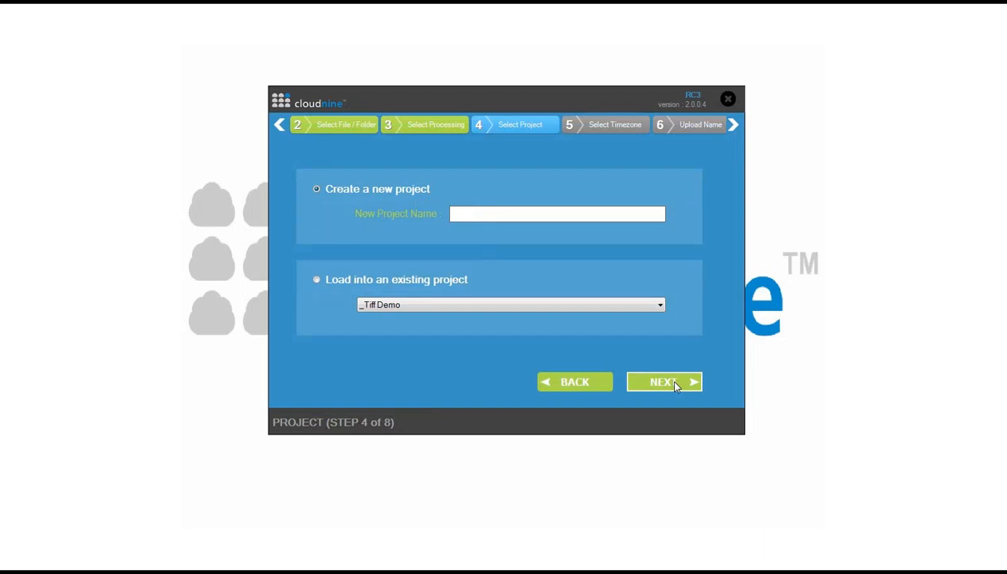
{"action": "left_click", "coordinate": [557, 213]}
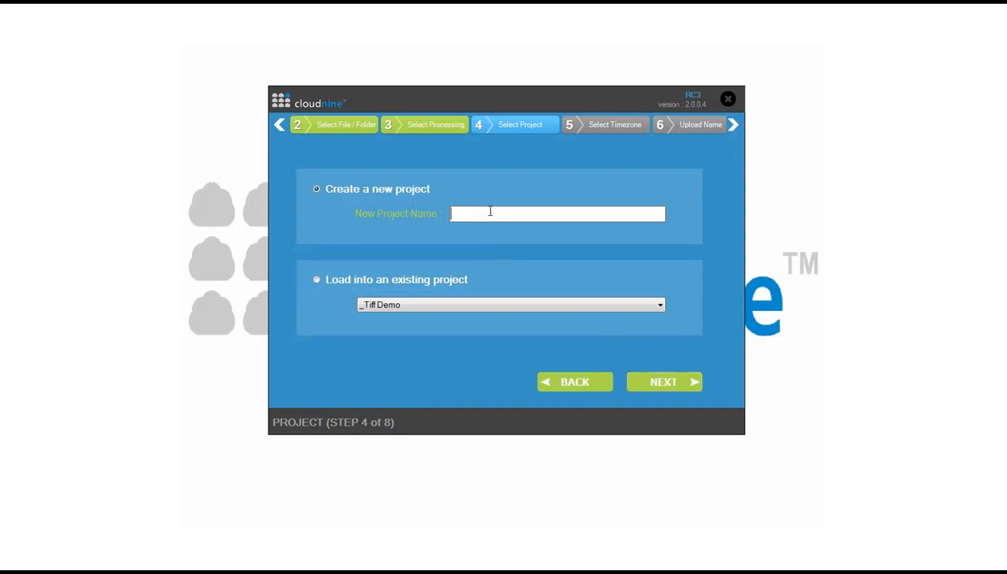
{"action": "type", "text": "Targeted Preservation and Collection Demo"}
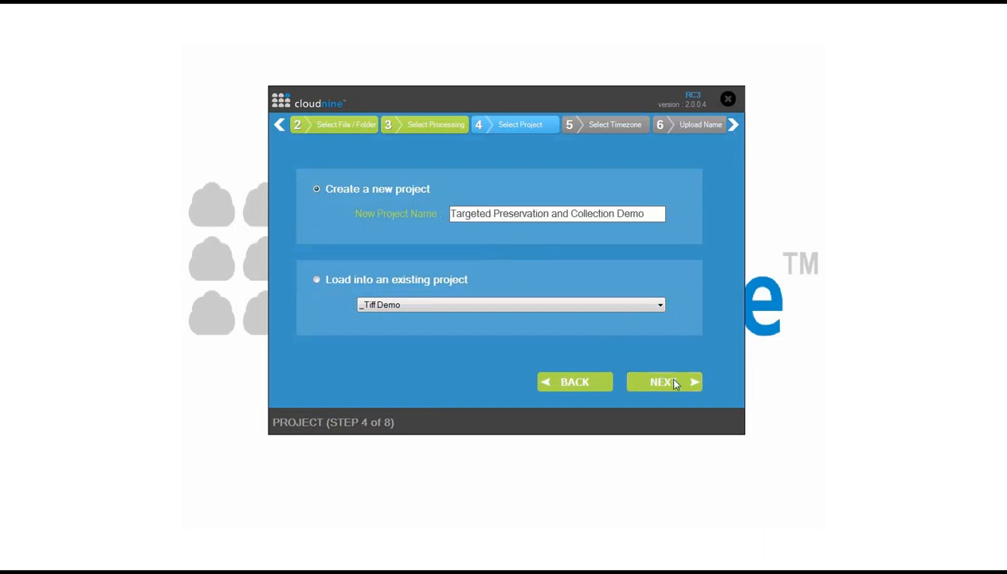
{"action": "left_click", "coordinate": [664, 381]}
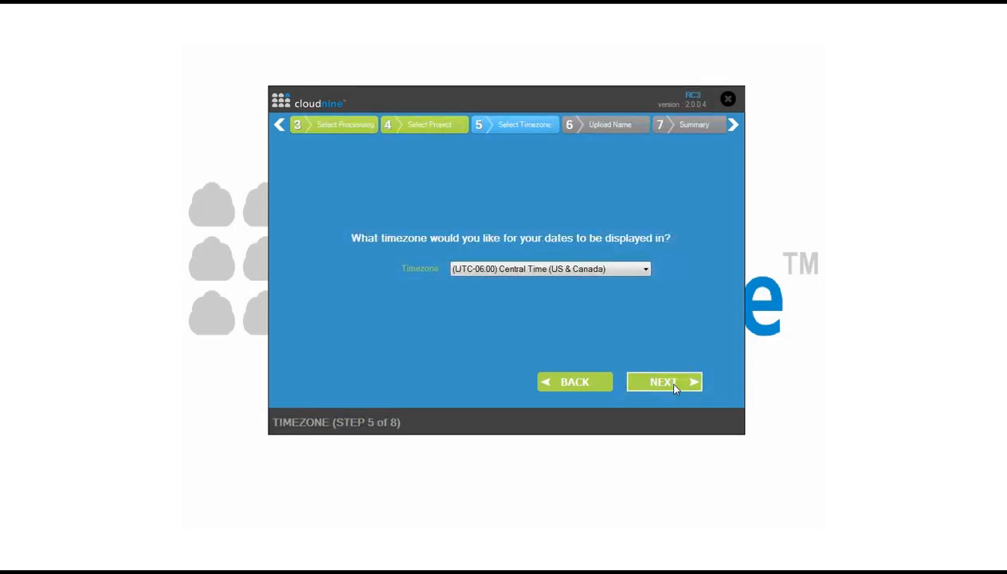
{"action": "left_click", "coordinate": [665, 382]}
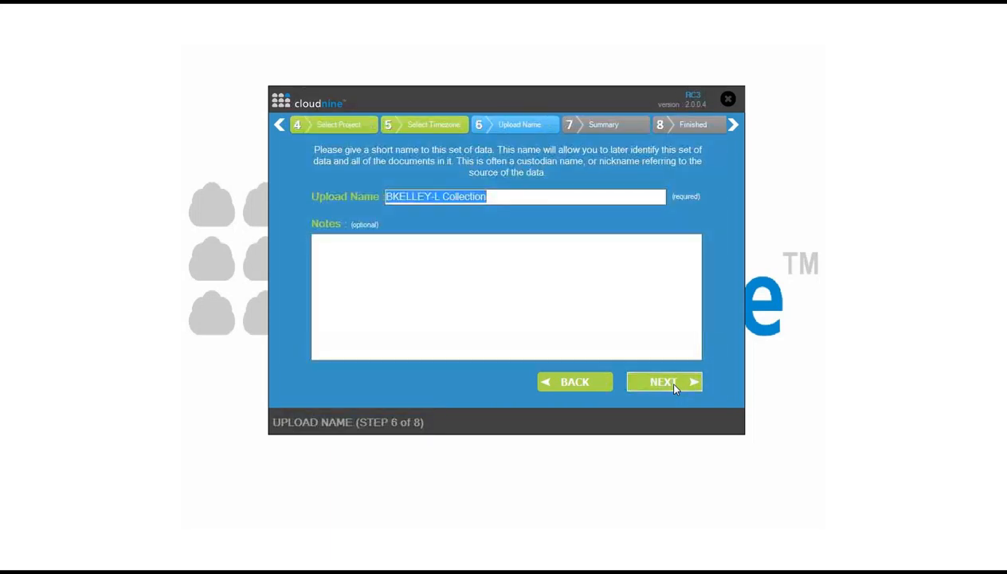
{"action": "left_click", "coordinate": [664, 381]}
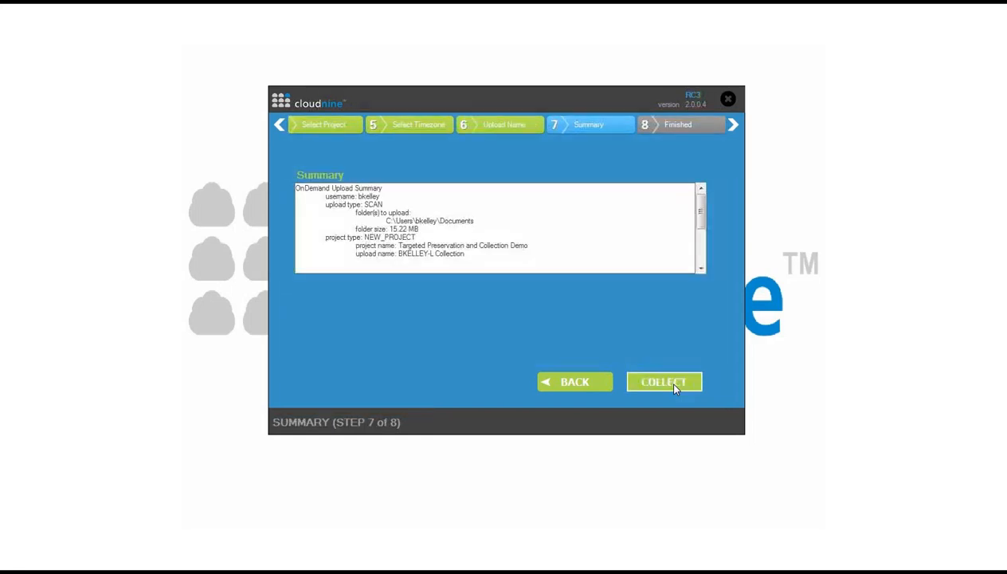
- Run COLLECT to upload the email files and confirm the upload was received
{"action": "left_click", "coordinate": [663, 382]}
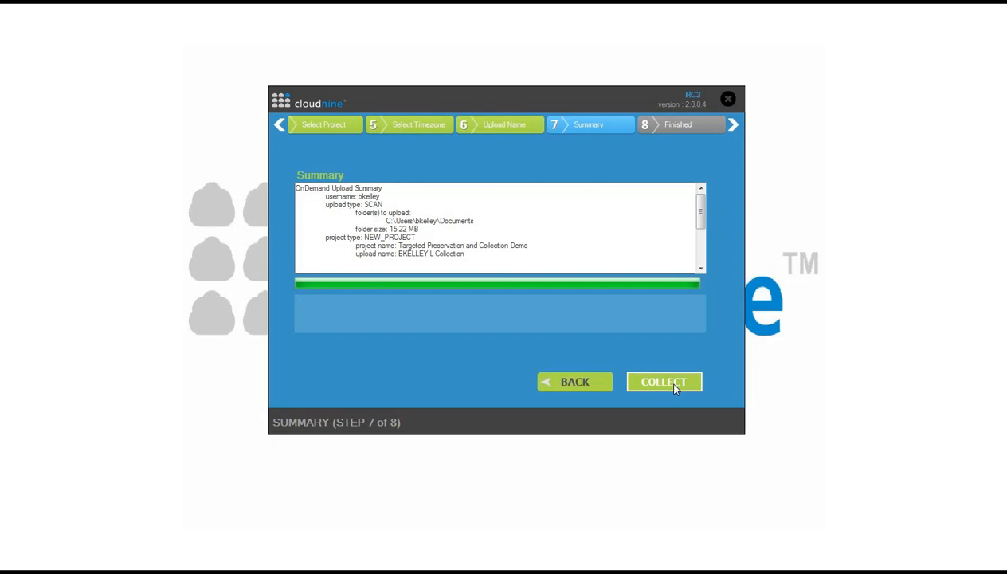
{"action": "left_click", "coordinate": [664, 382]}
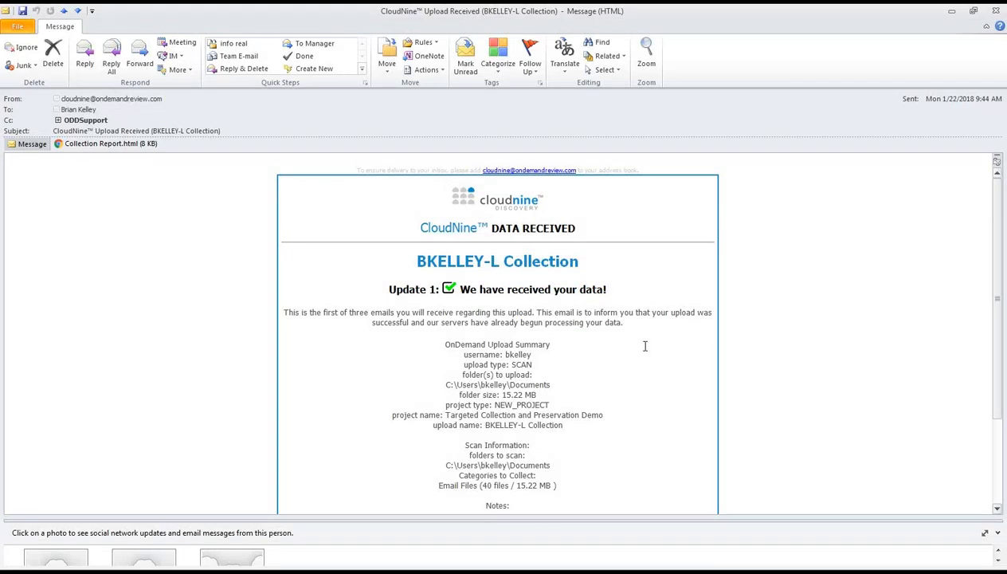
{"action": "mouse_move", "coordinate": [528, 478]}
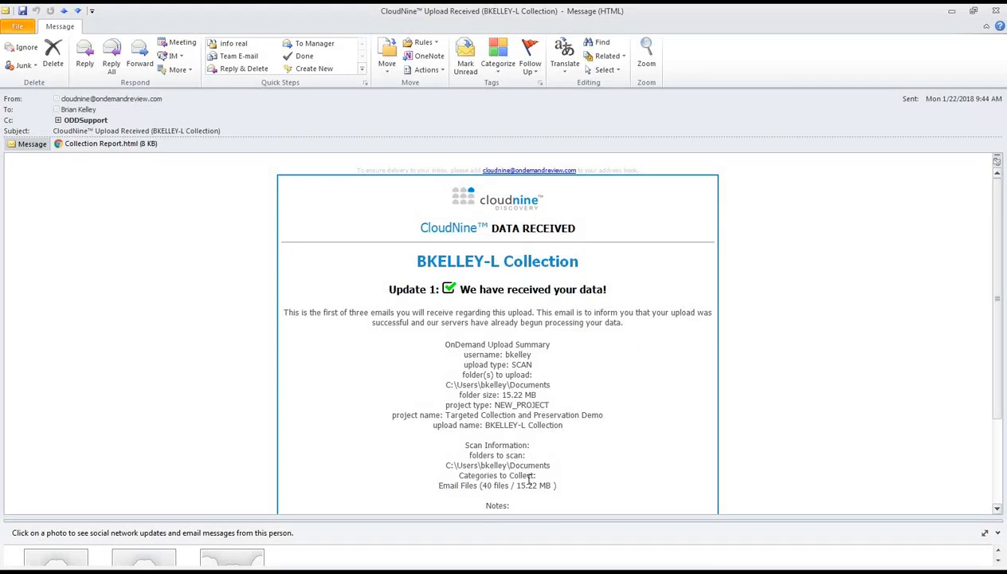
{"action": "mouse_move", "coordinate": [515, 494]}
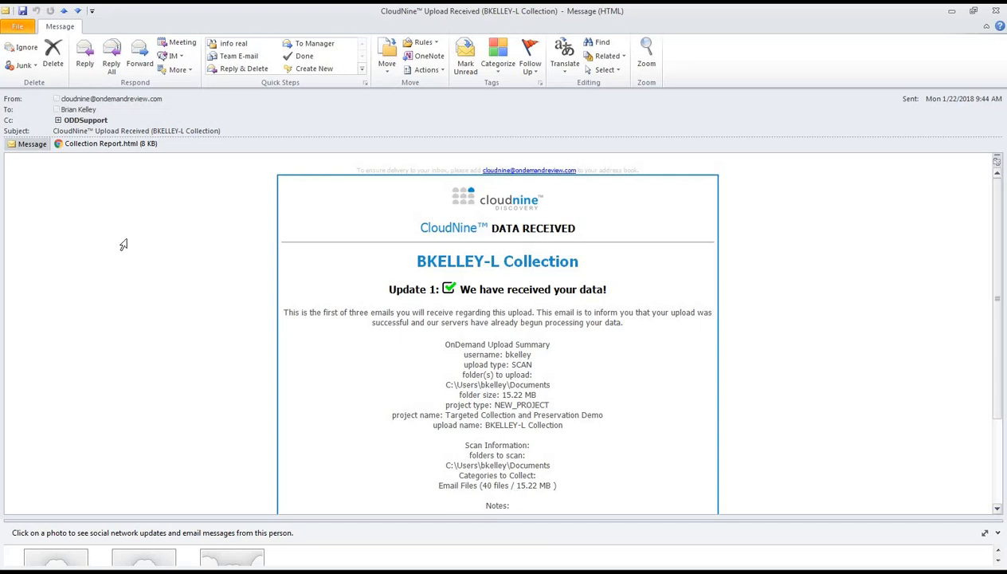
{"action": "mouse_move", "coordinate": [117, 153]}
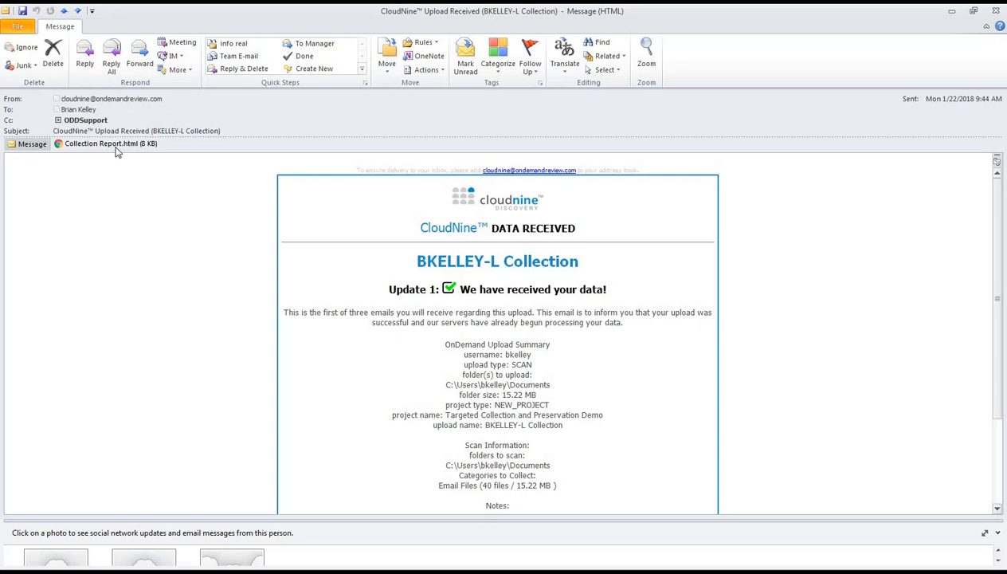
{"action": "mouse_move", "coordinate": [110, 143]}
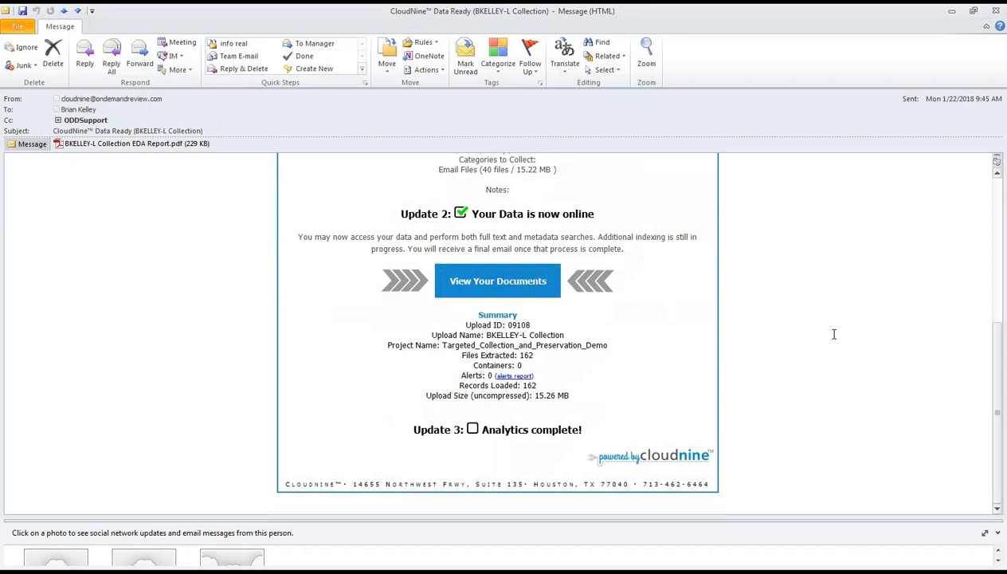
{"action": "mouse_move", "coordinate": [119, 144]}
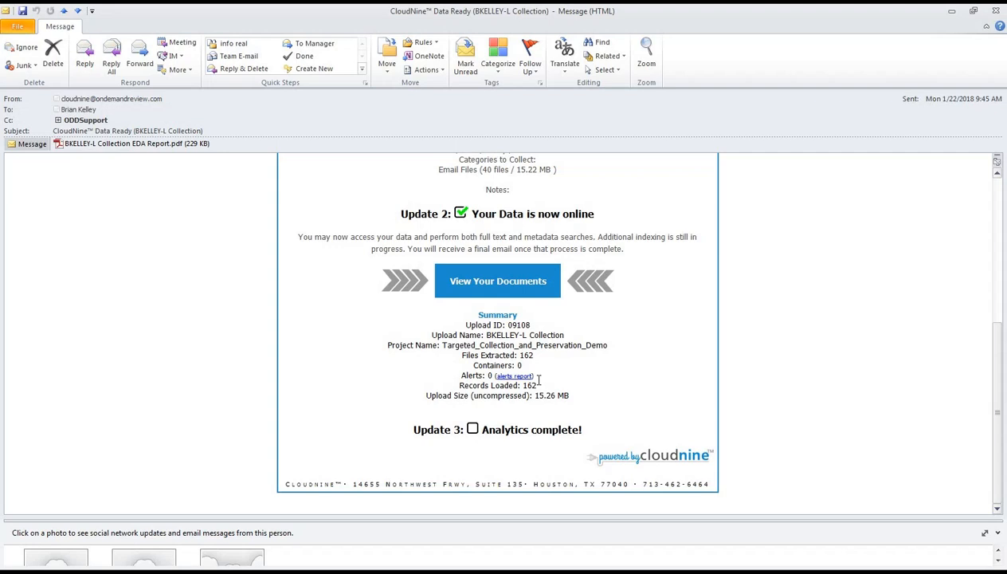
{"action": "mouse_move", "coordinate": [530, 285]}
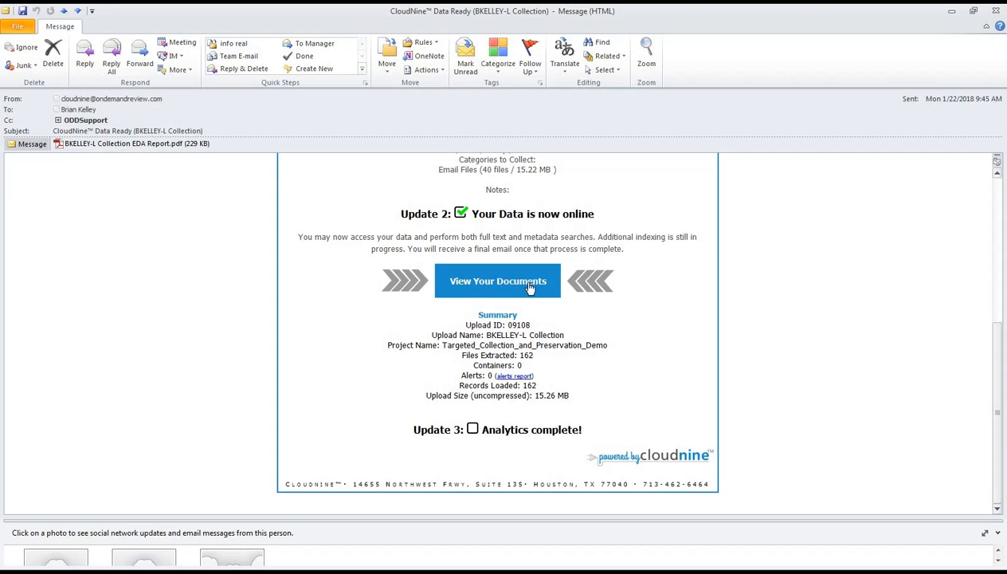